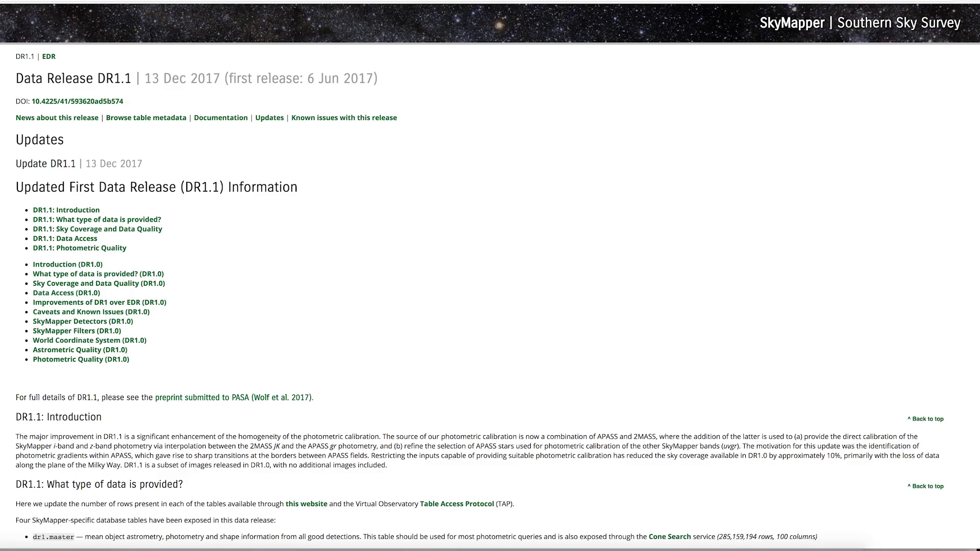
# Write the future message 'I like snorting cliff' in the Your message box after a 'Hey V' start
pyautogui.scroll(-3)
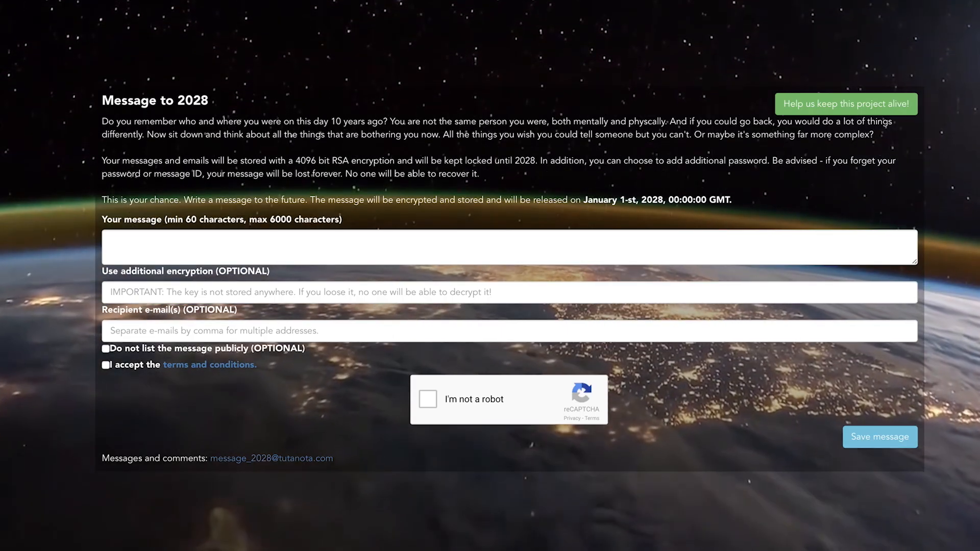
pyautogui.write('Hey V')
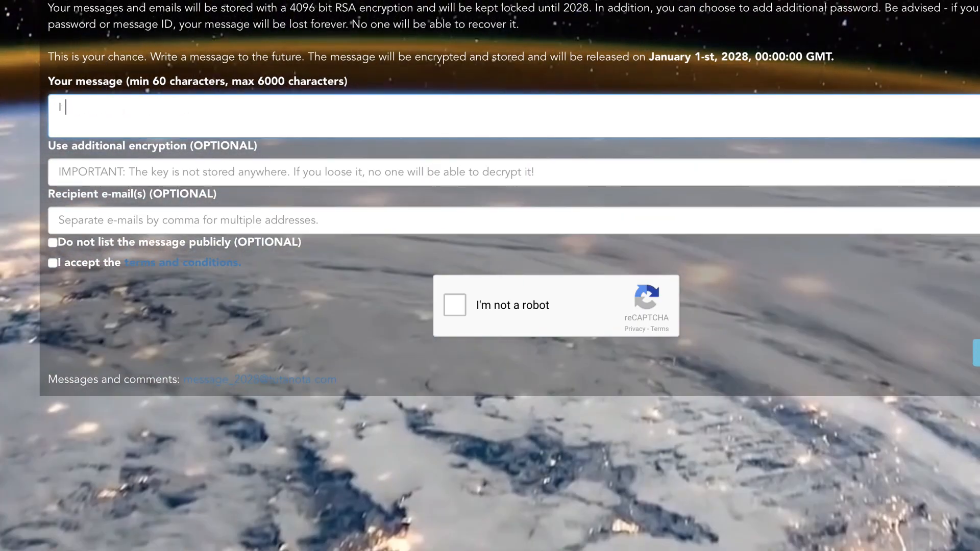
pyautogui.write('I like snorting cliff')
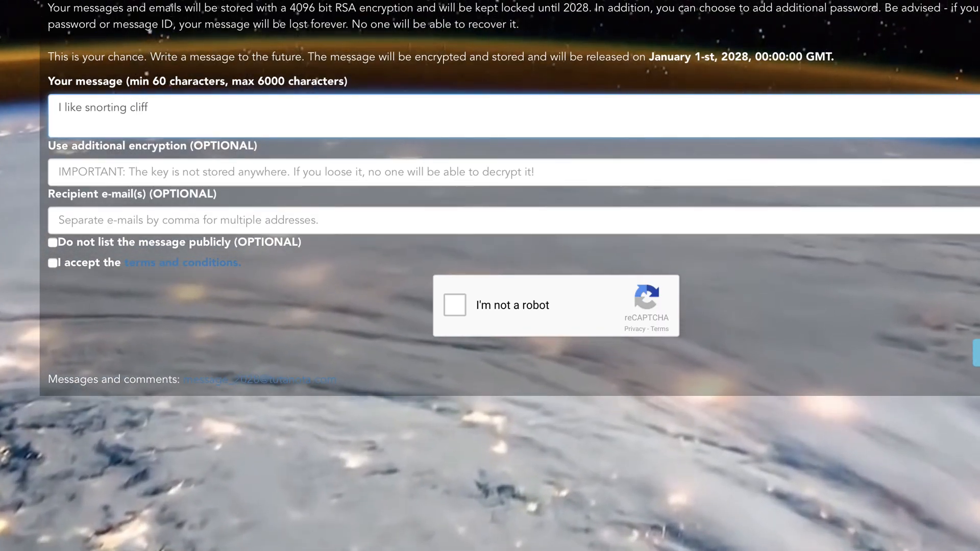
pyautogui.press('Backspace')
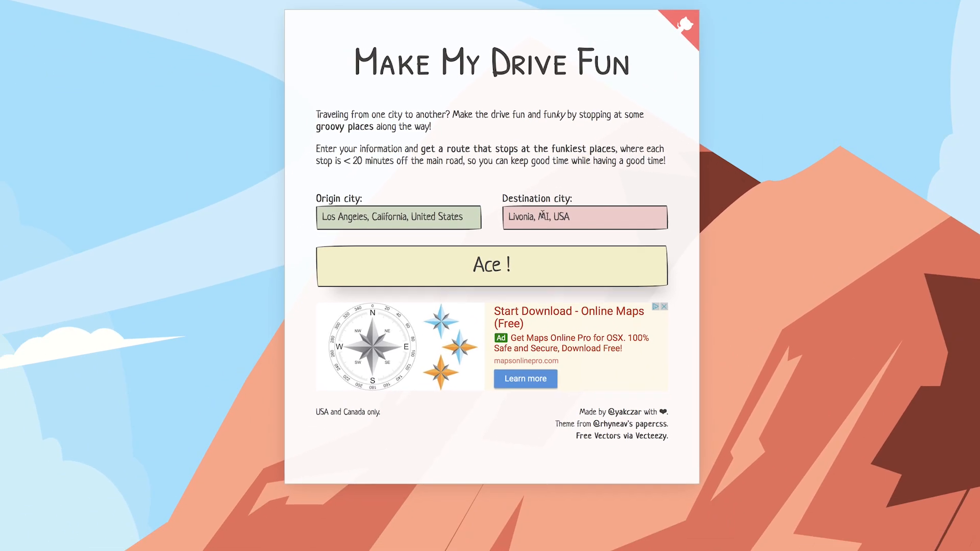
# Set destination New York, NY, USA and generate the Los Angeles route with its attractions list
pyautogui.write('NEW YORK')
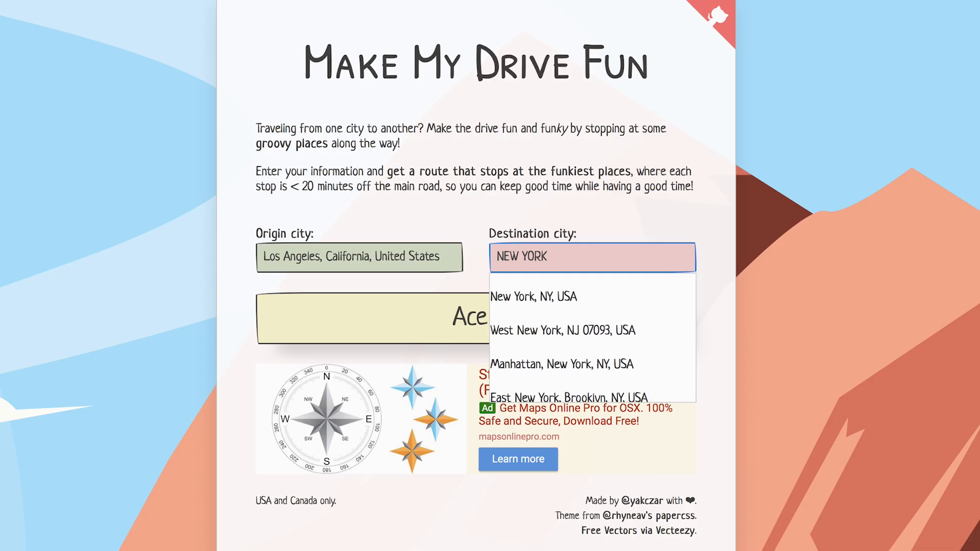
pyautogui.click(533, 297)
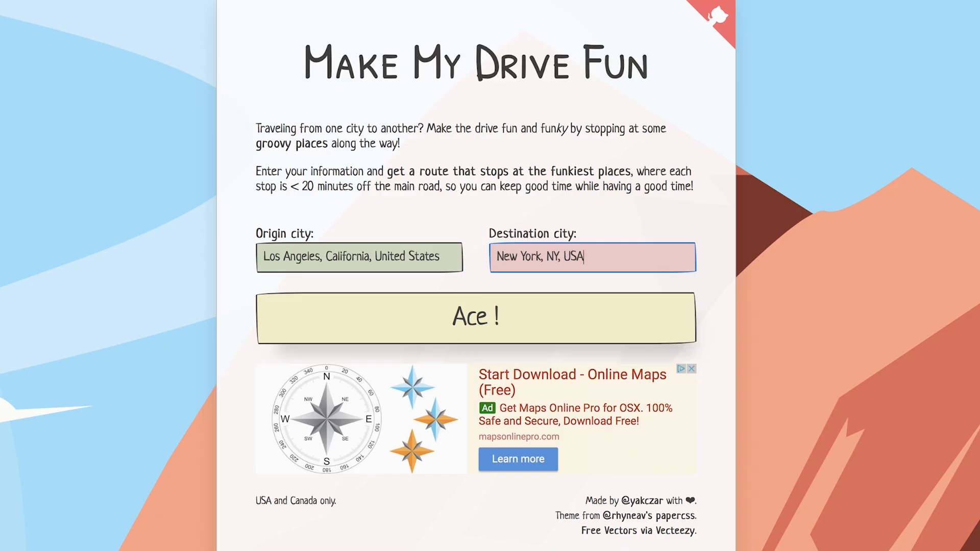
pyautogui.click(475, 317)
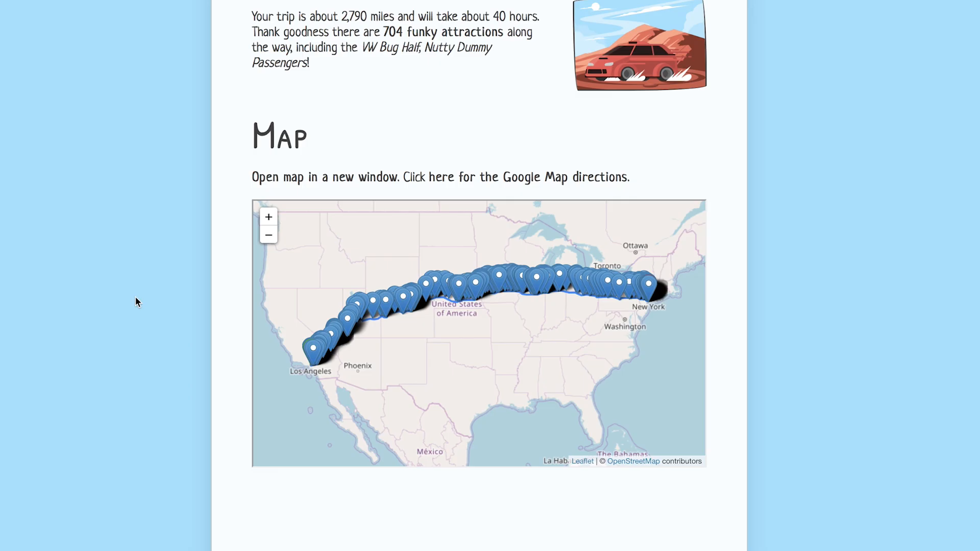
pyautogui.scroll(-3)
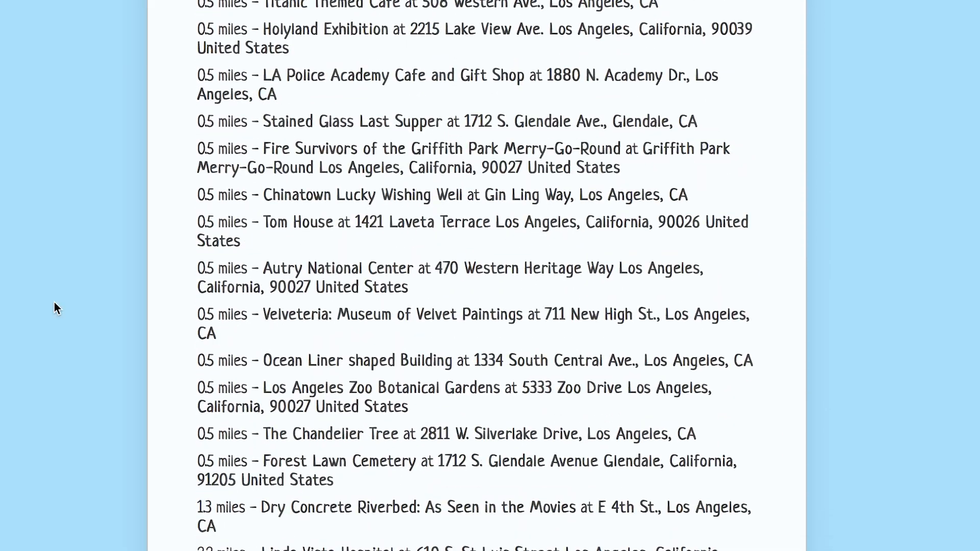
pyautogui.scroll(-3)
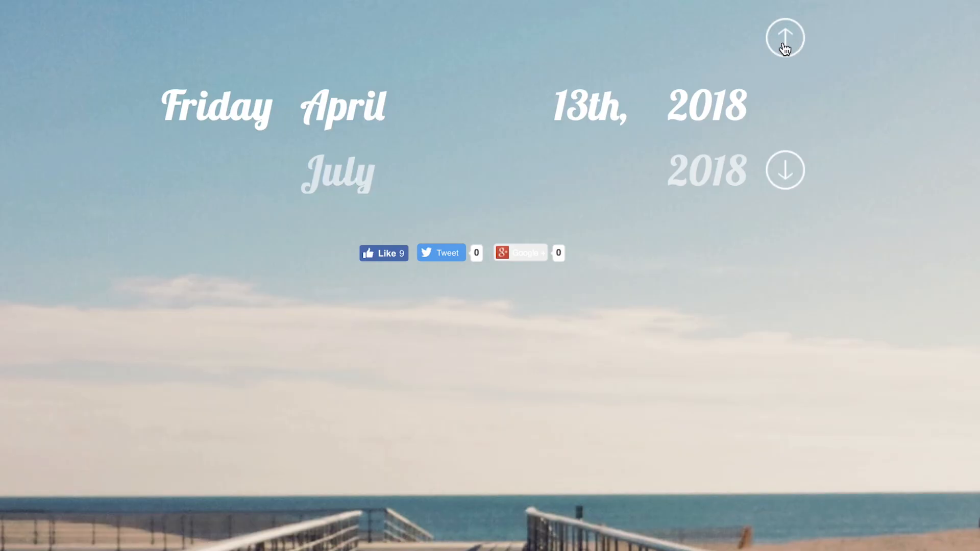
# Advance through upcoming Friday the 13ths until March 13th, 2020 is displayed
pyautogui.click(785, 170)
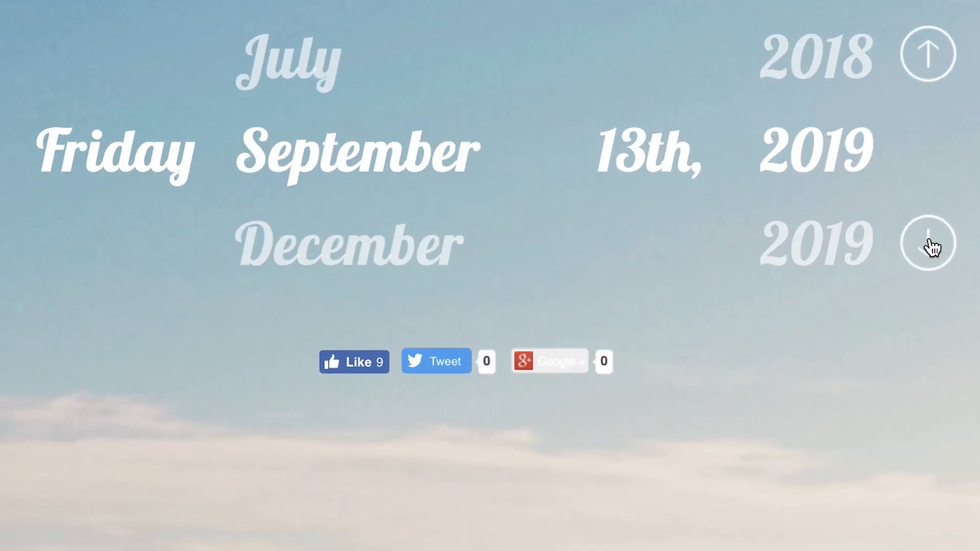
pyautogui.click(928, 244)
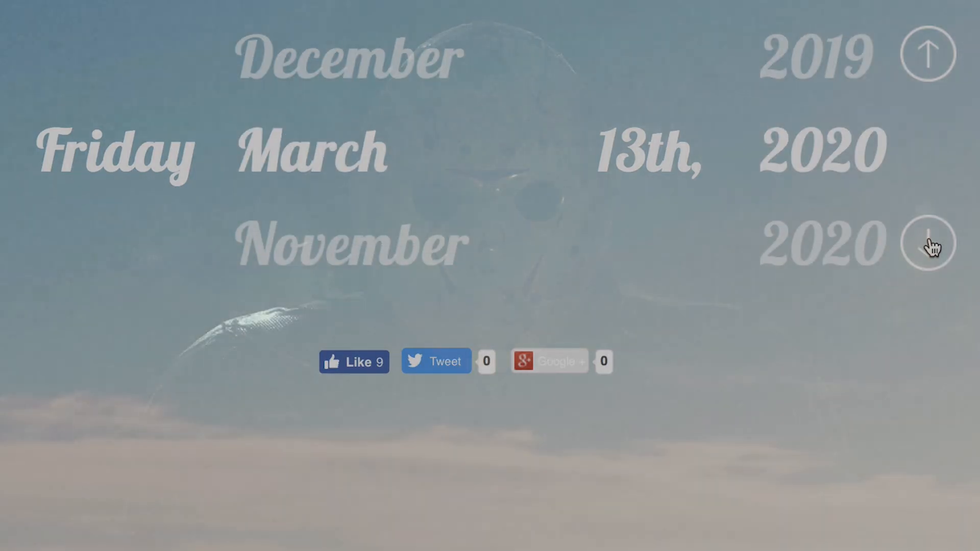
pyautogui.click(928, 244)
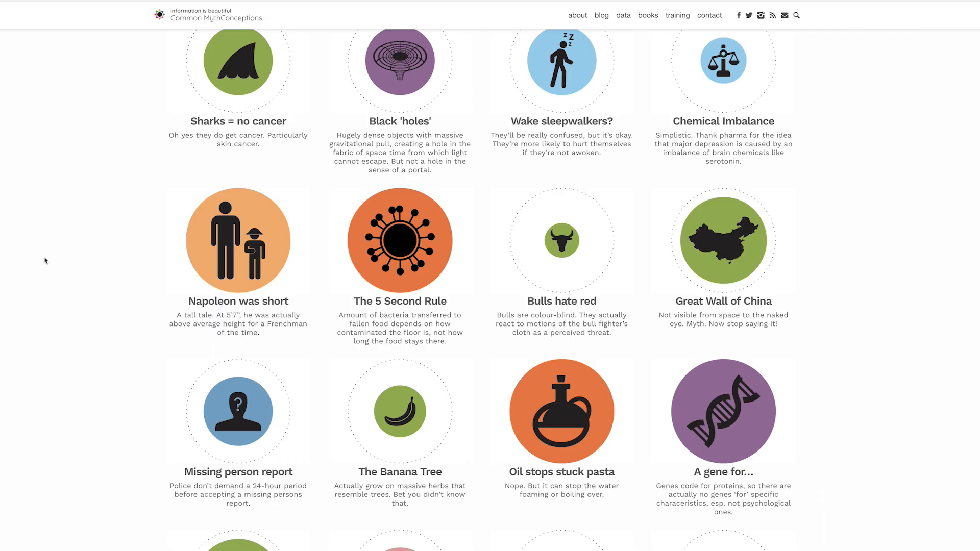
pyautogui.scroll(-3)
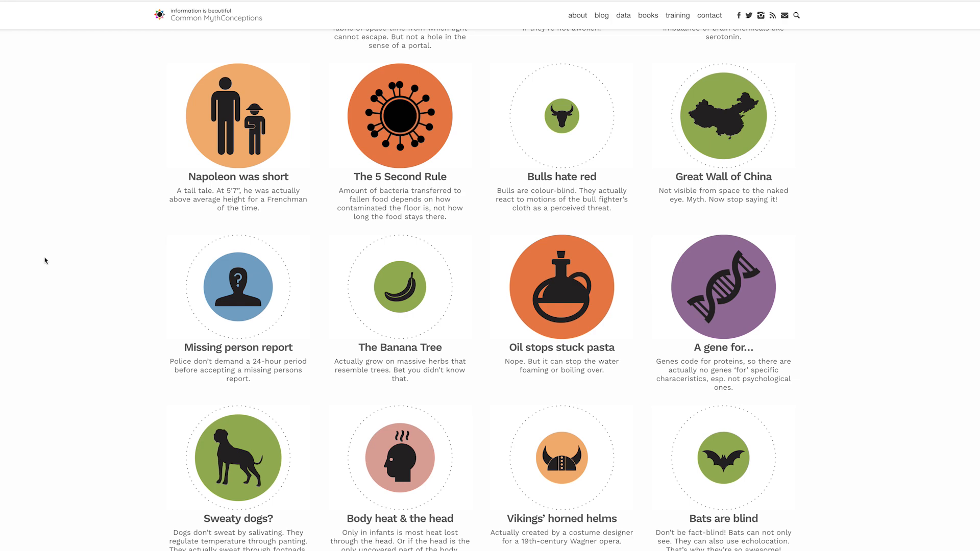
pyautogui.scroll(-3)
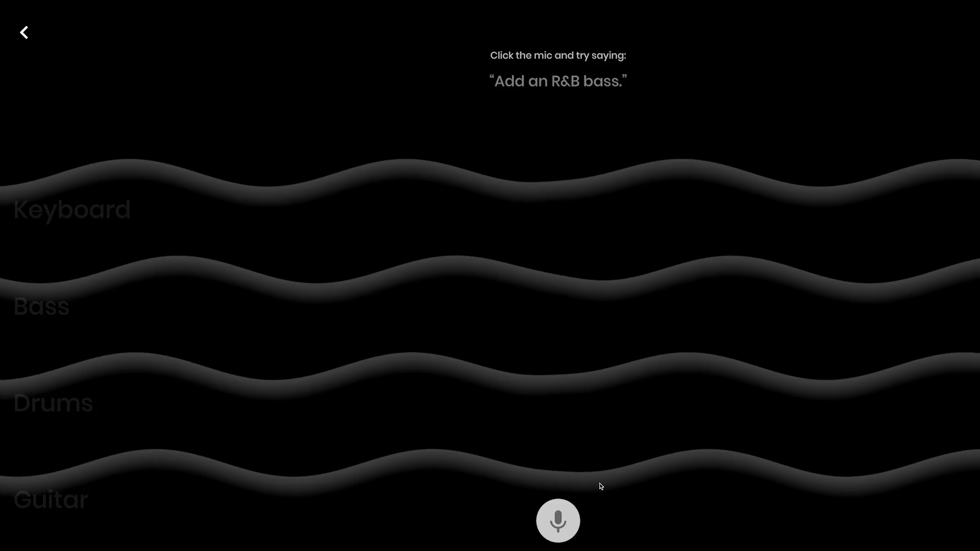
# Give three voice commands adding saxophone, upright bass and drumset to the jam
pyautogui.click(558, 521)
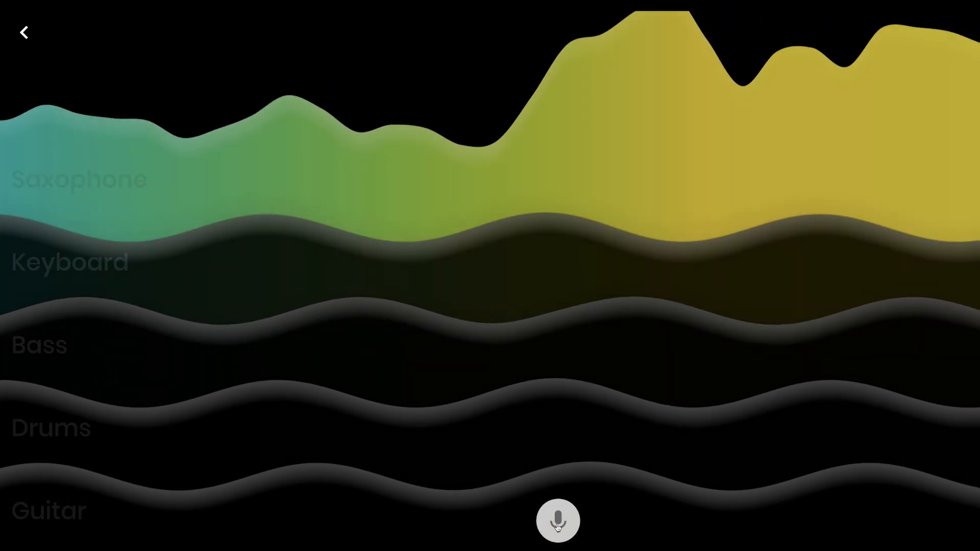
pyautogui.click(559, 521)
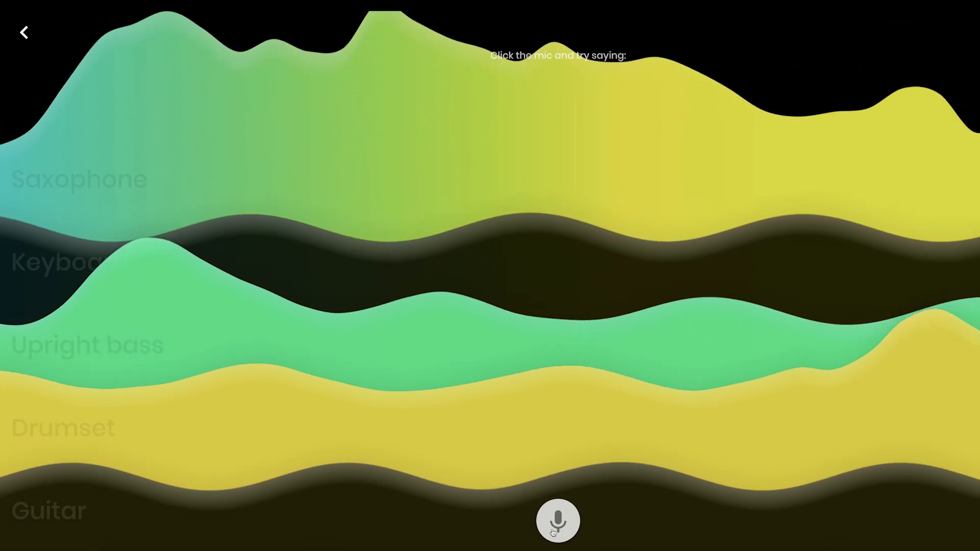
pyautogui.click(557, 521)
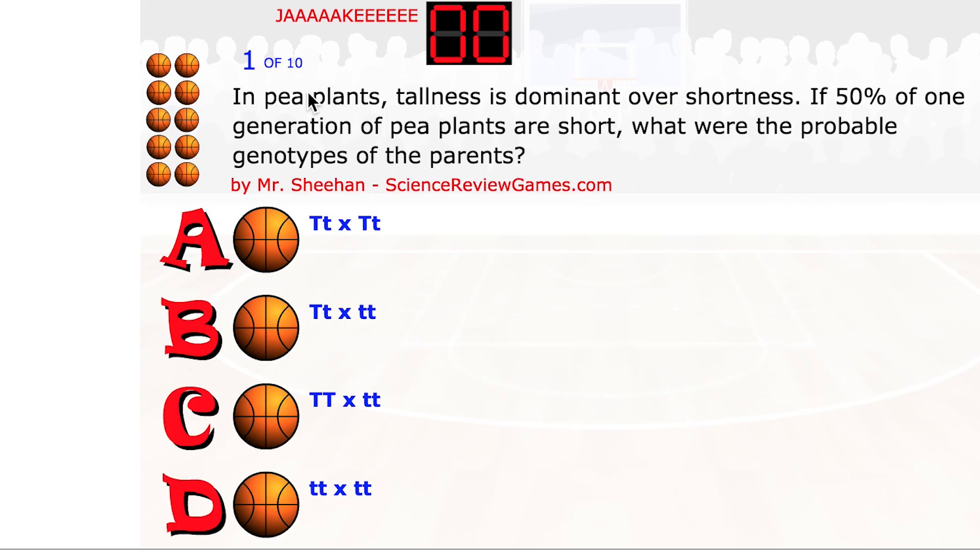
pyautogui.moveTo(312, 103)
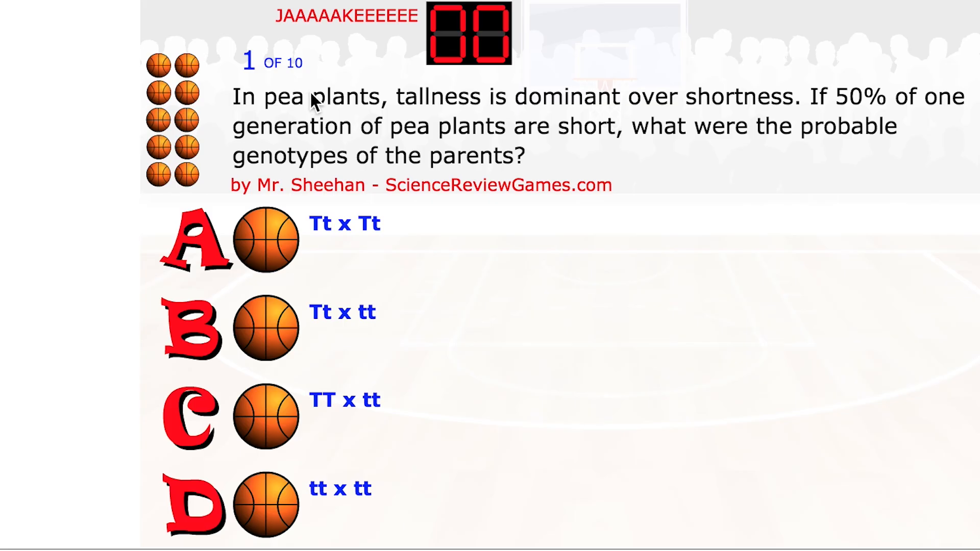
# Answer the pea-plant genetics question and see it marked incorrect, with 15 shown as correct
pyautogui.click(266, 328)
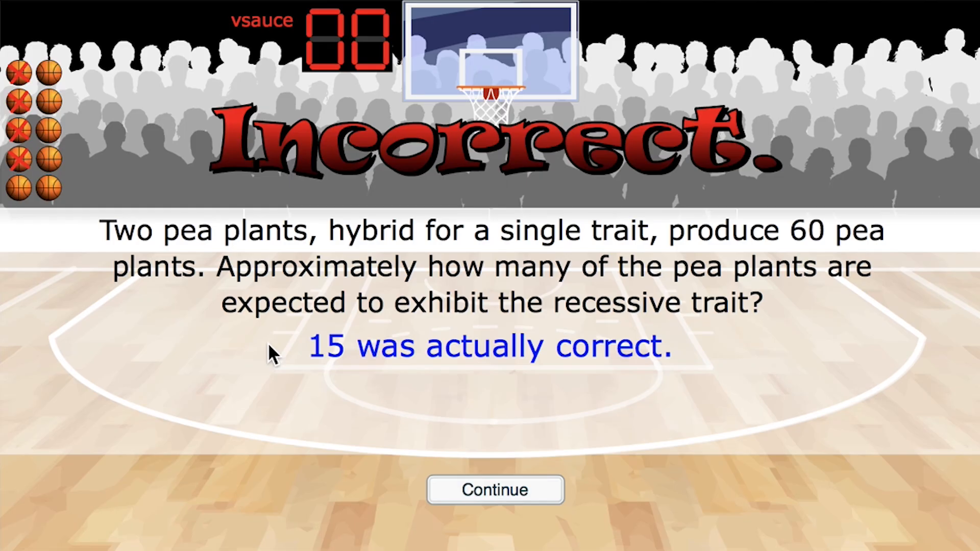
pyautogui.click(495, 490)
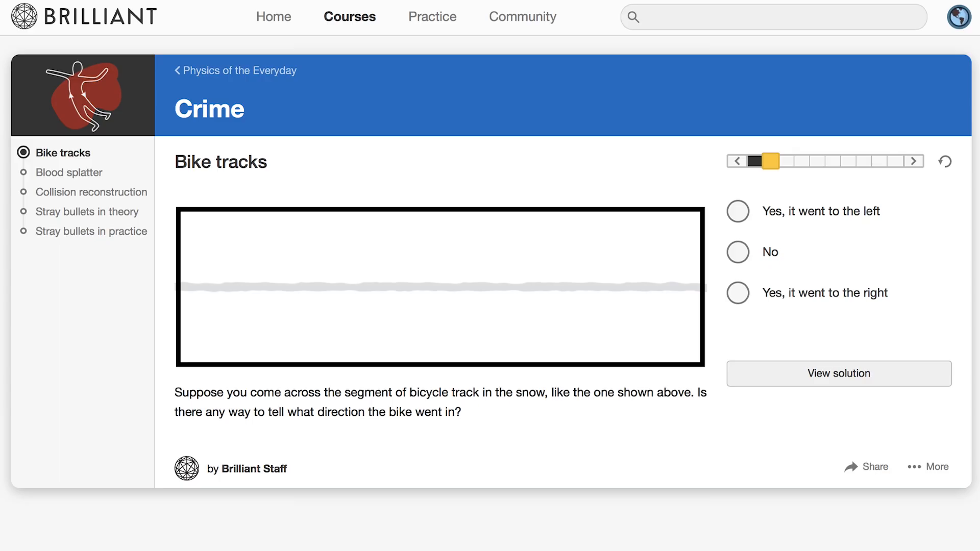
# Answer the bike-tracks puzzle left then right, submit, and go to the Courses catalogue
pyautogui.click(737, 212)
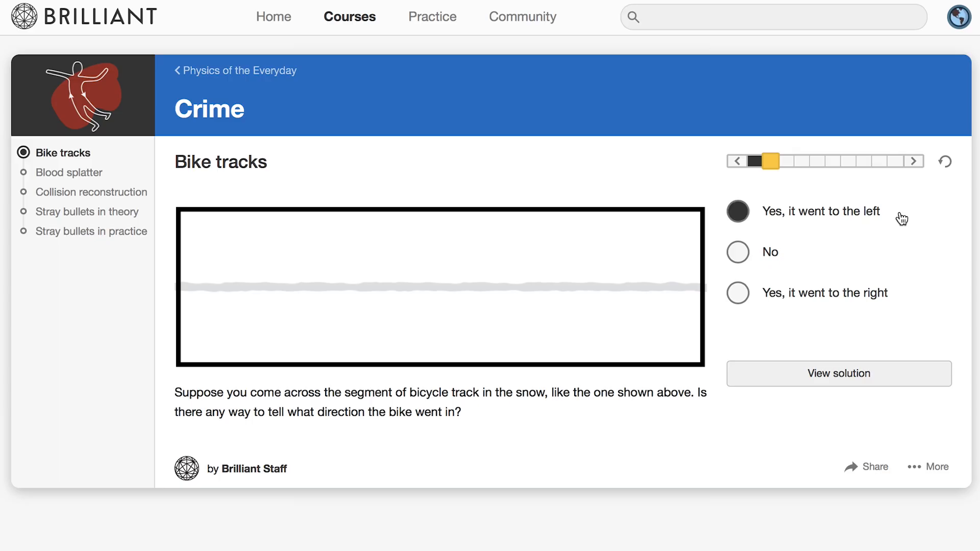
pyautogui.click(737, 293)
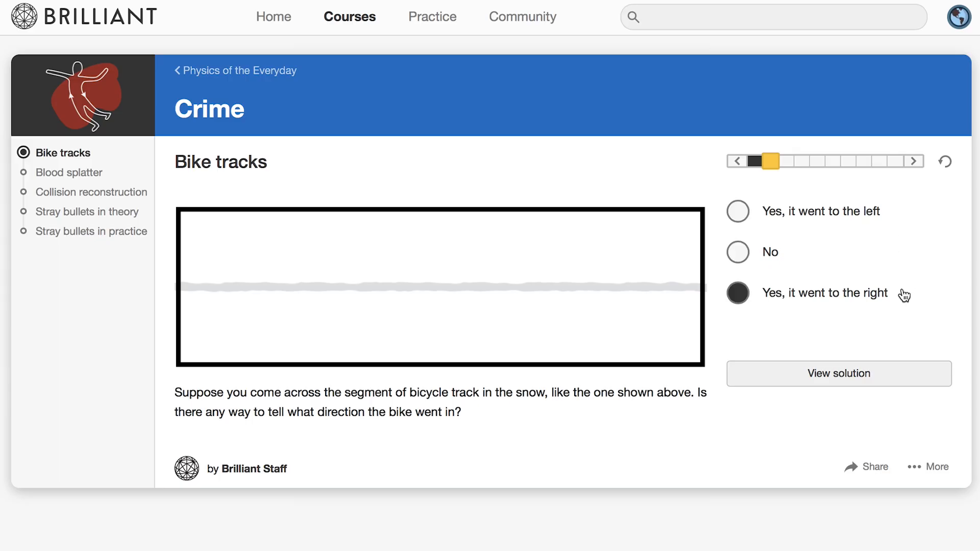
pyautogui.click(838, 373)
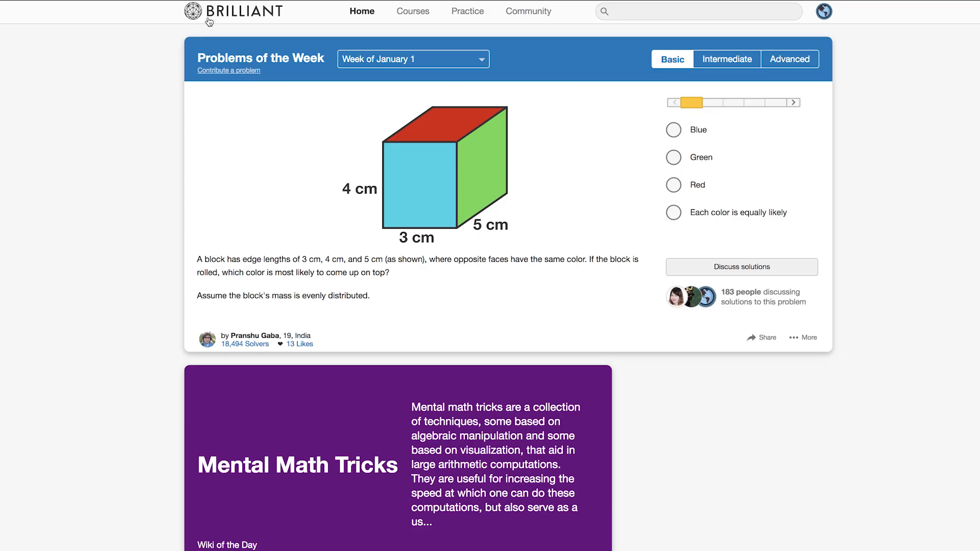
pyautogui.click(413, 10)
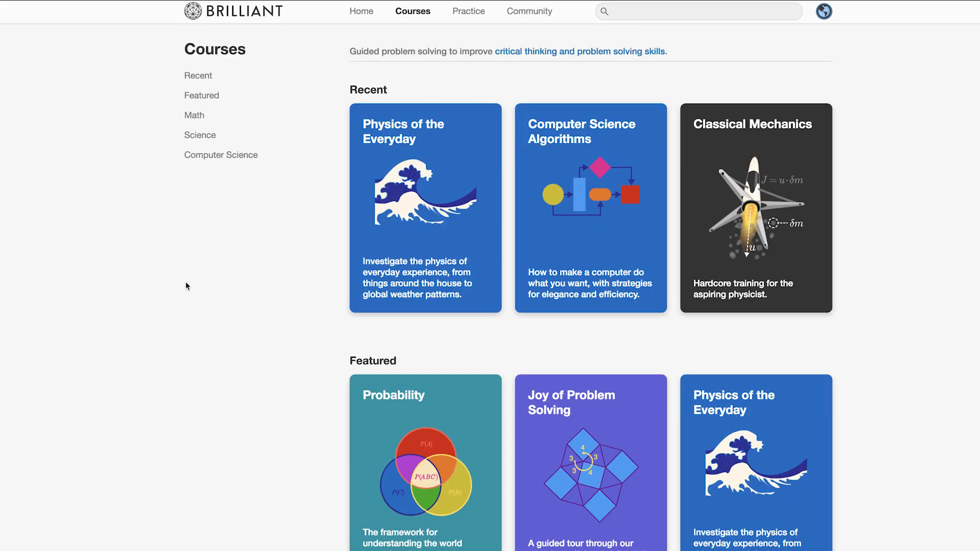